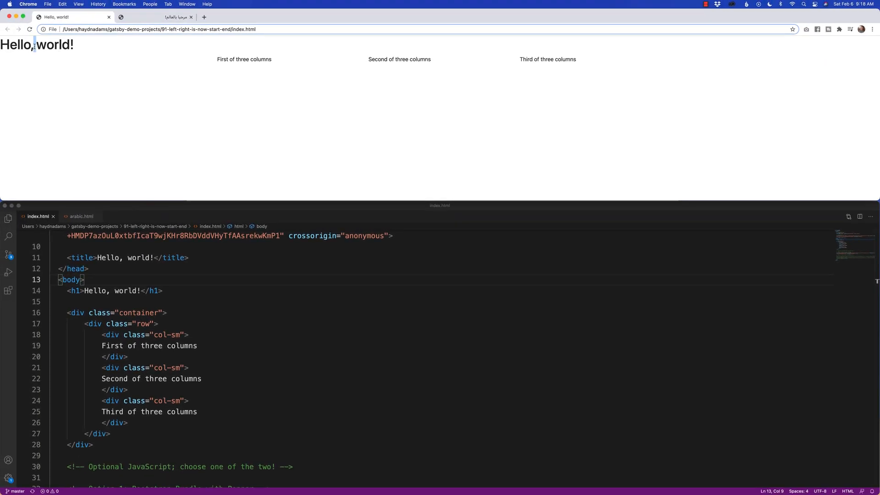
- Highlight 'world!' in the heading and bring the Bootstrap v5.0 RTL docs forward
double_click(55, 45)
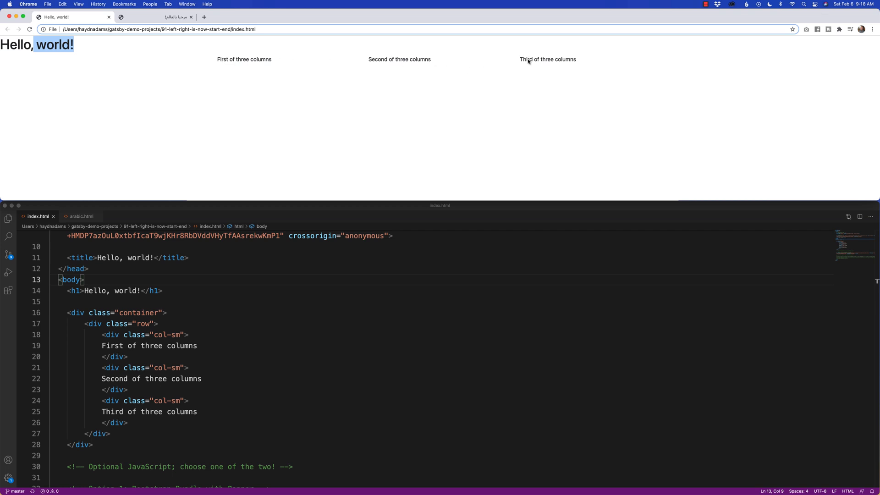
mouse_move(490, 121)
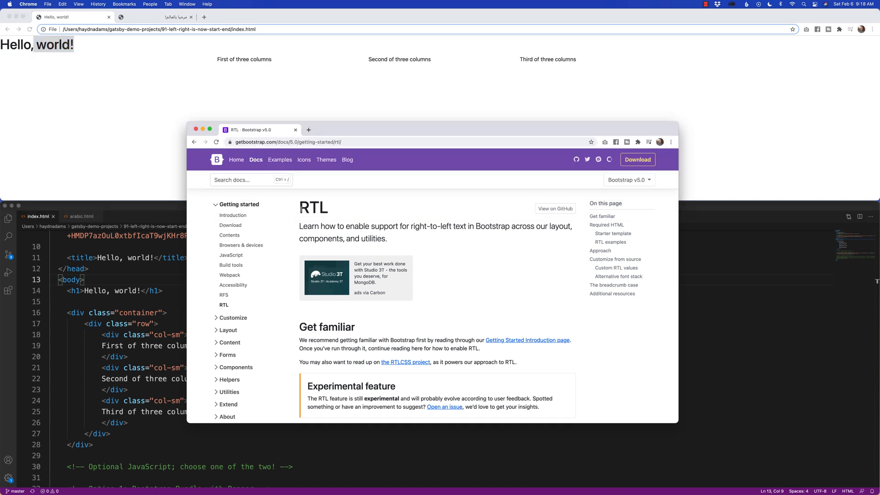
mouse_move(324, 220)
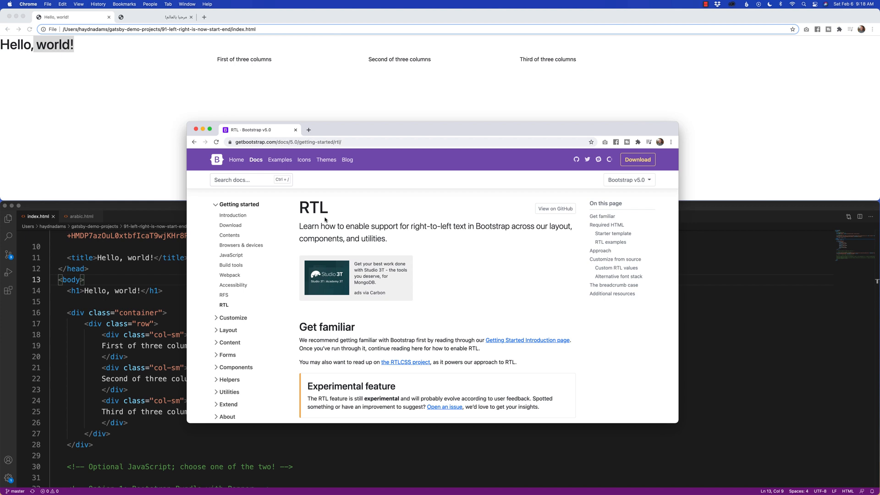
mouse_move(288, 180)
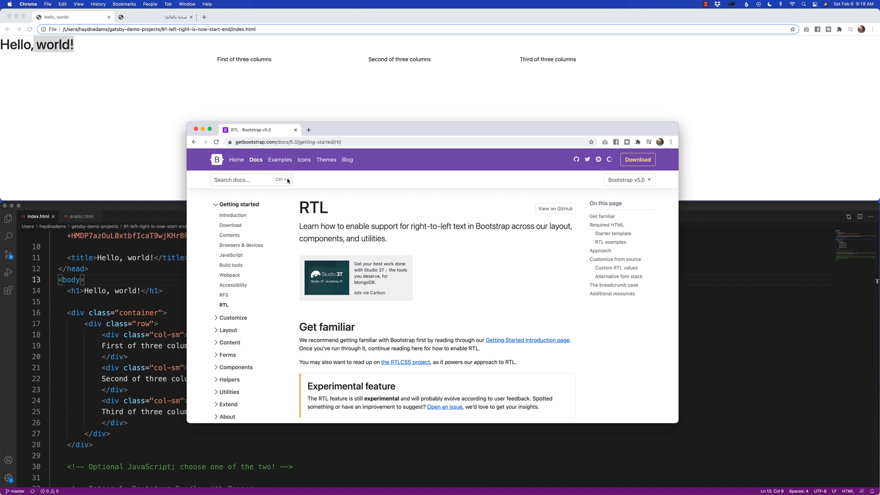
left_click(156, 17)
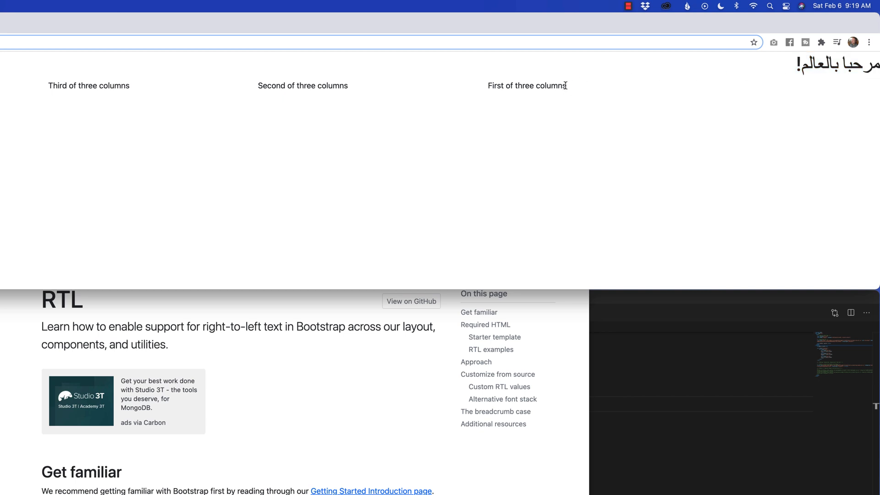
- Highlight 'First of three columns' on the Arabic page, then return to VS Code
double_click(526, 86)
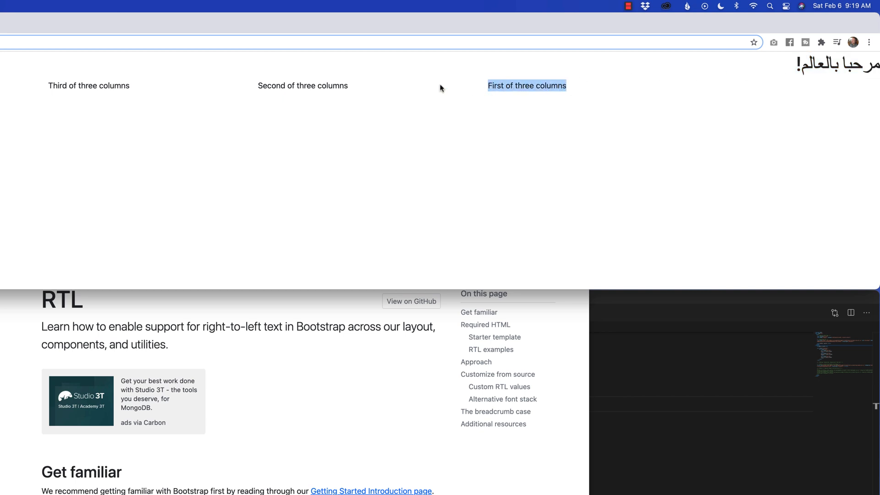
mouse_move(254, 91)
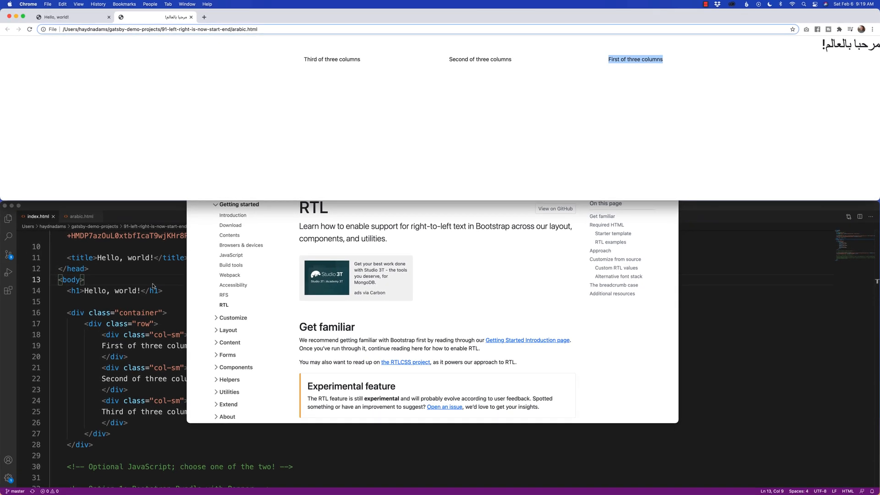
left_click(67, 17)
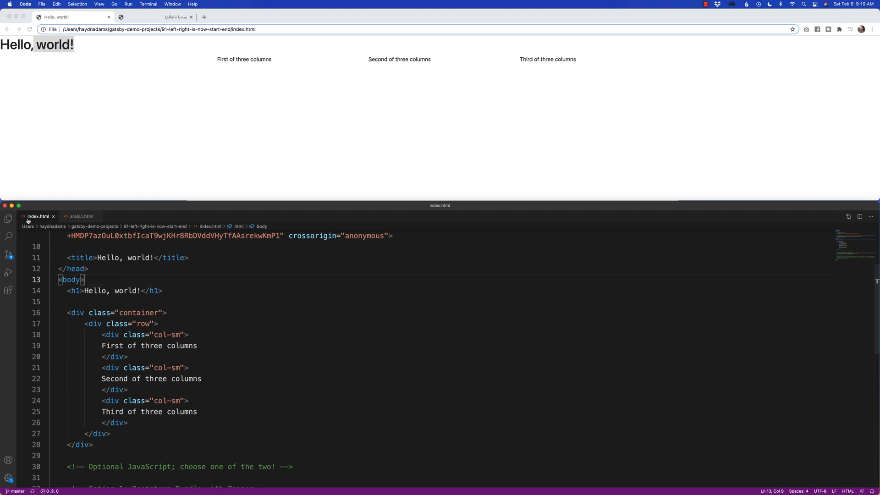
mouse_move(110, 320)
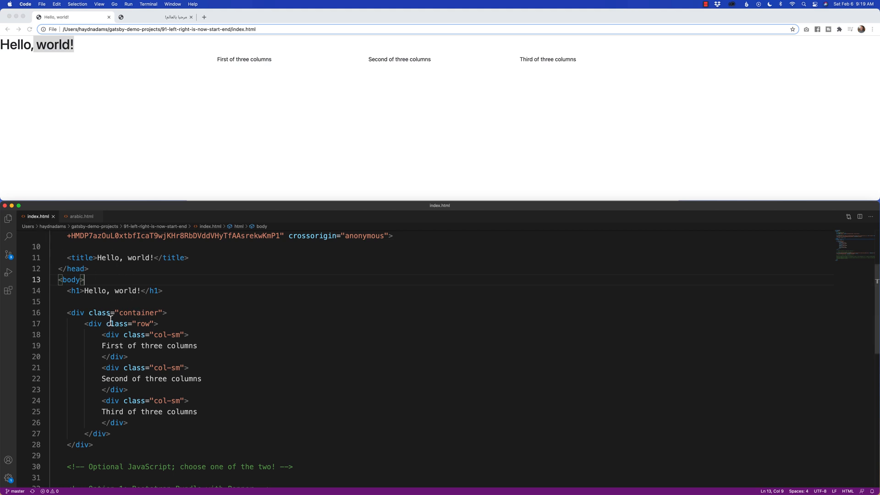
- Open arabic.html, highlight part of the third column's text, then return to the English page
triple_click(148, 345)
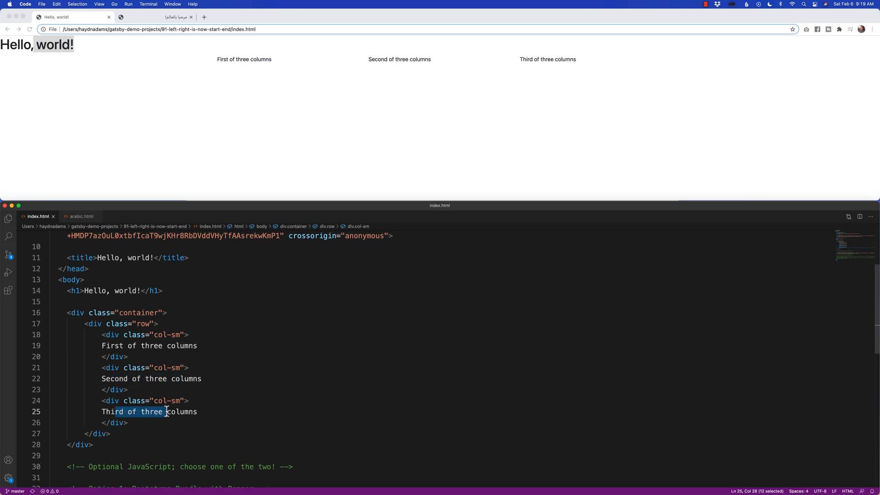
left_click(82, 216)
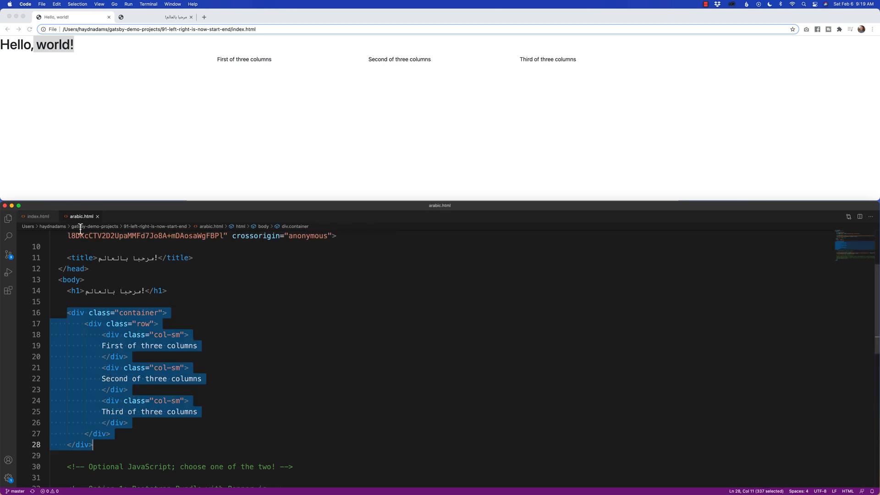
left_click(166, 313)
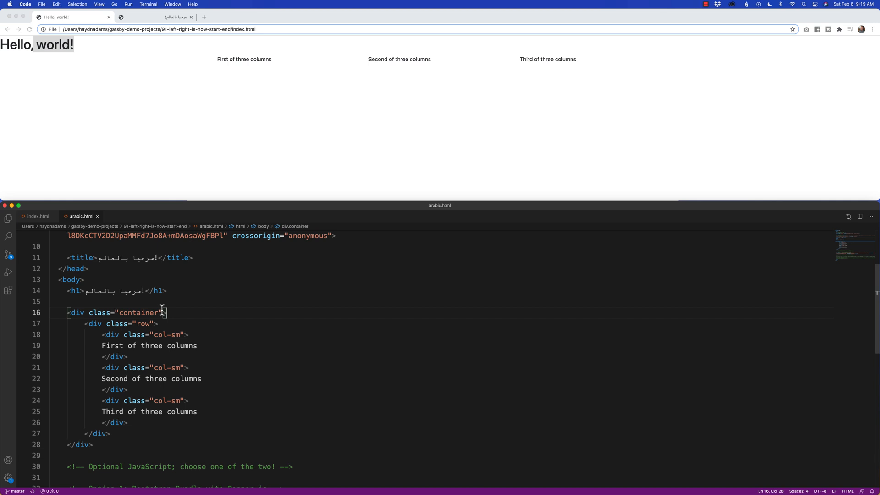
left_click_drag(101, 345, 180, 345)
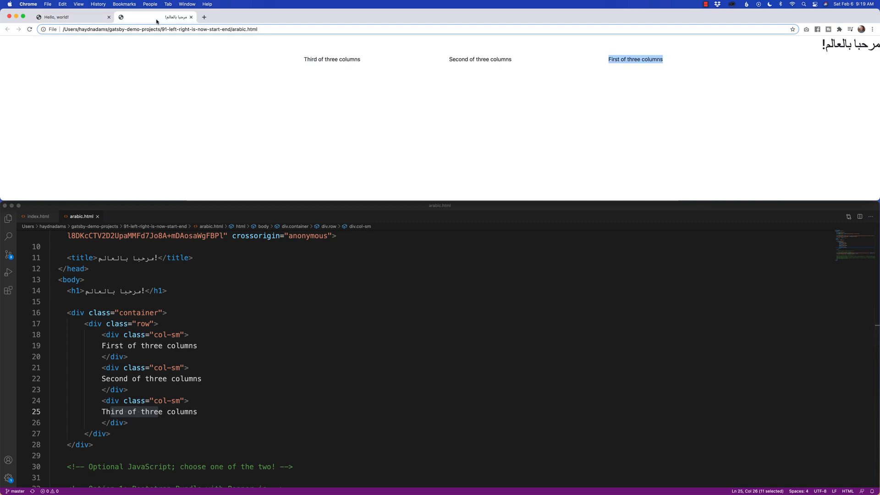
left_click(68, 17)
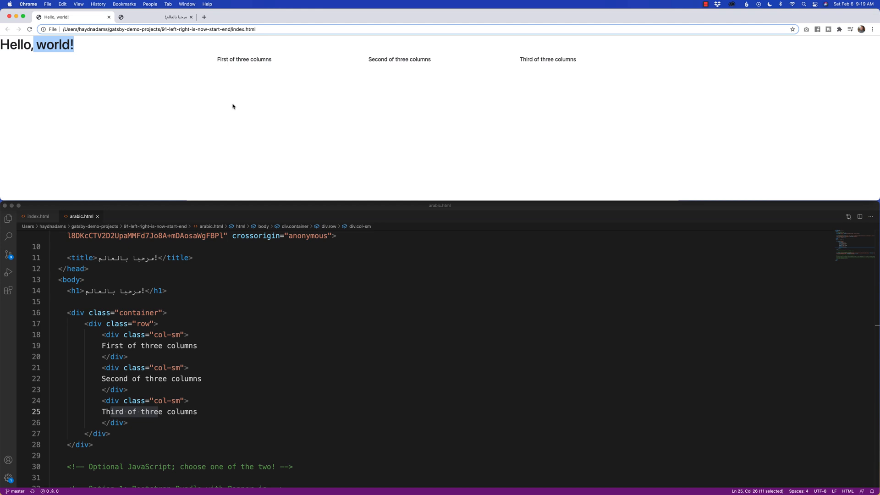
mouse_move(296, 131)
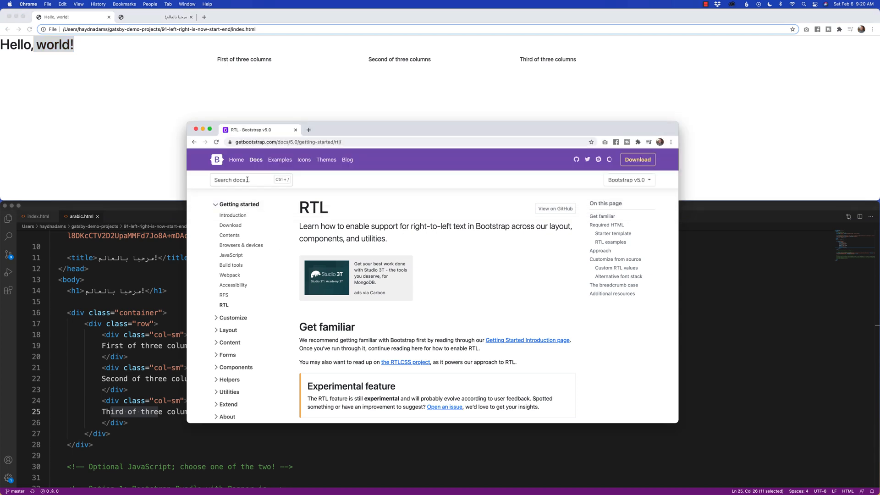
- Search the docs for 'spacing' and scroll the Spacing page to its Notation section
type("spacing")
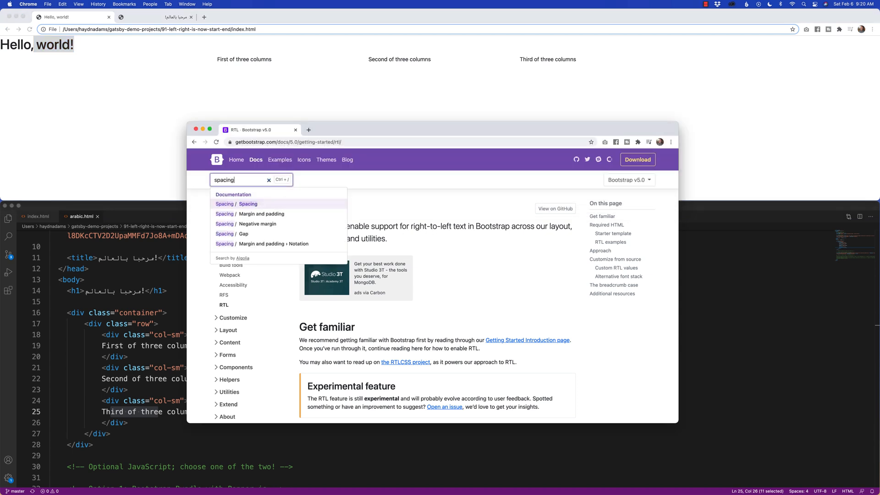
left_click(235, 203)
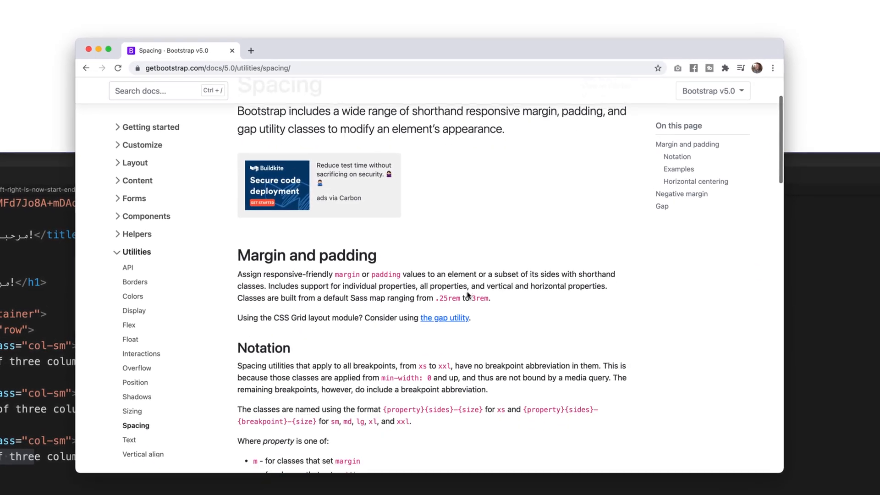
scroll("down", 3)
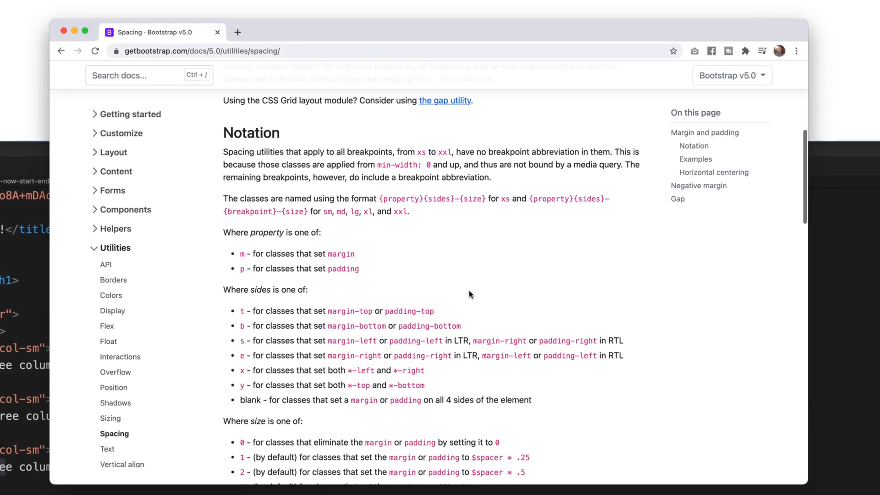
scroll("down", 3)
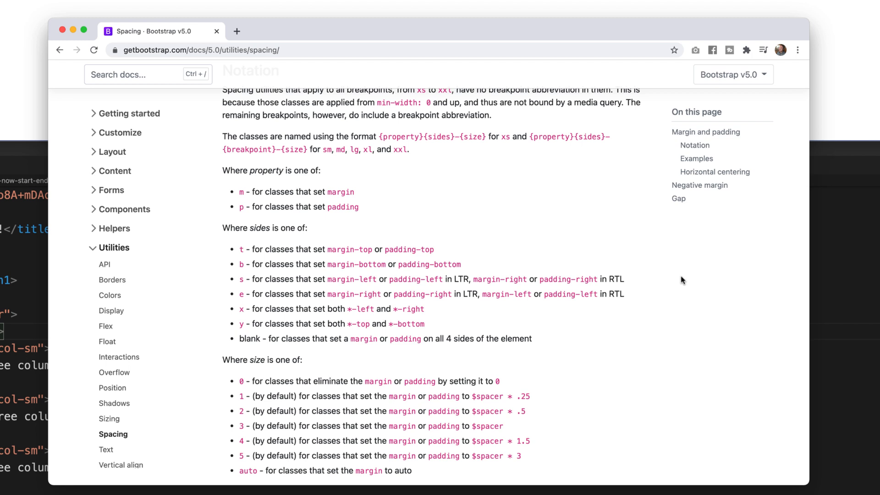
mouse_move(516, 328)
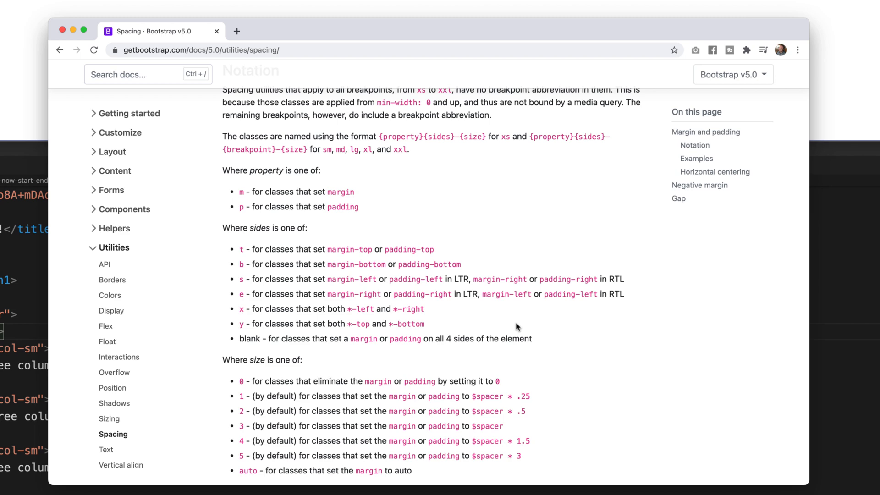
mouse_move(395, 281)
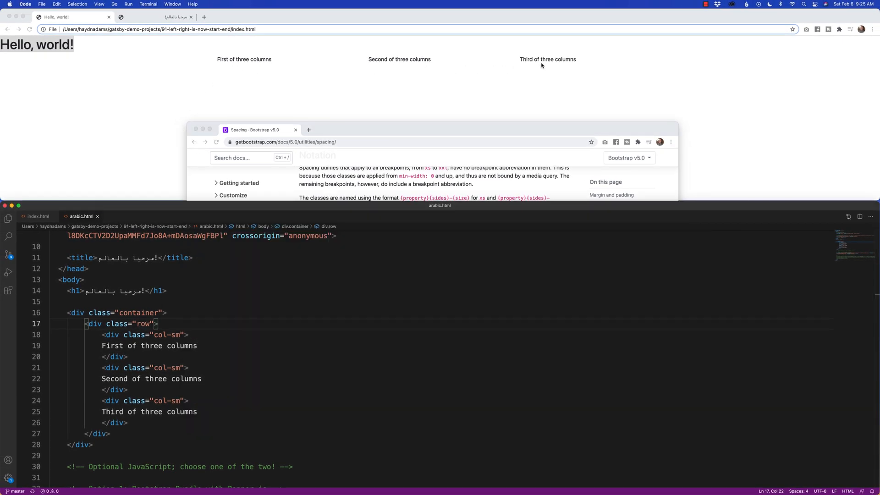
mouse_move(142, 375)
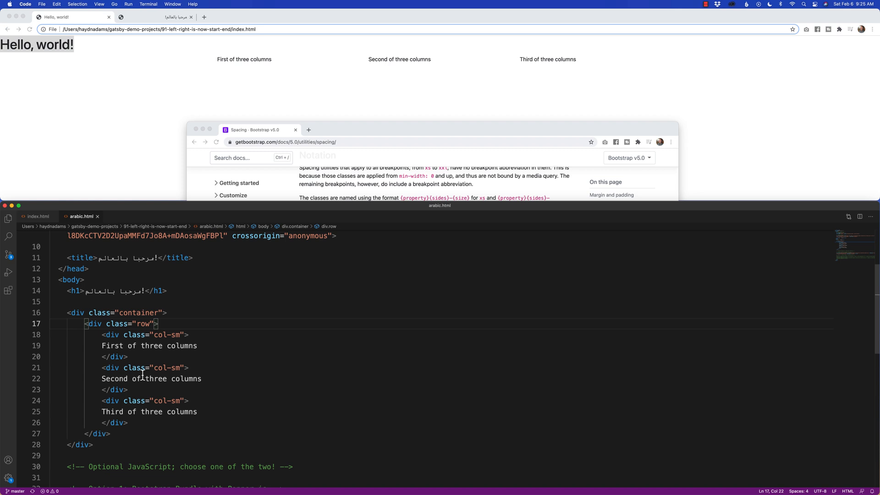
- Add style="background-color: purple;" to the container div in index.html
left_click(158, 323)
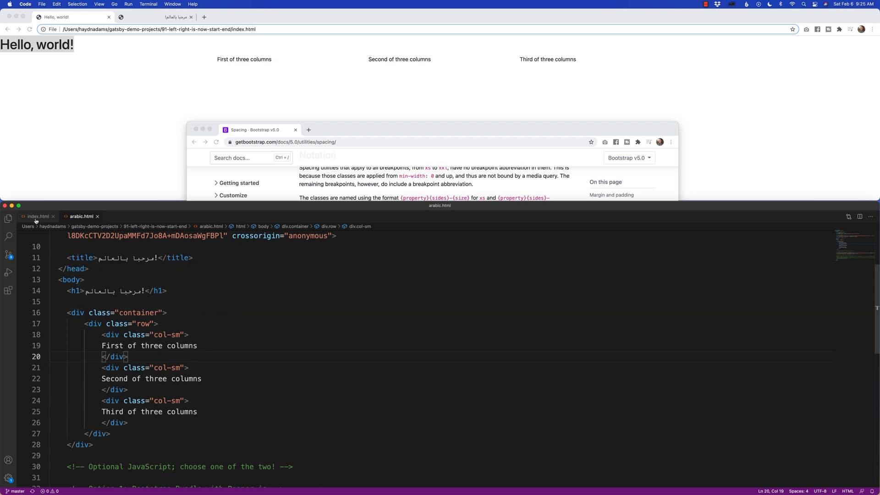
left_click(35, 216)
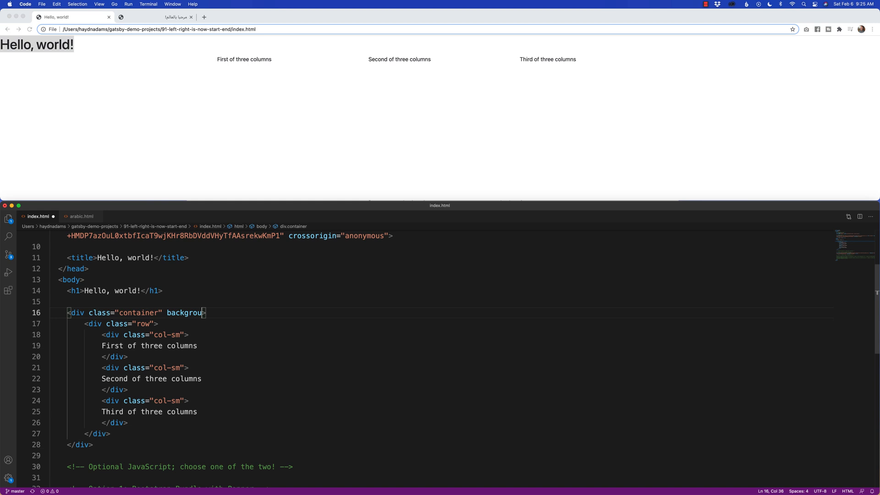
key("Backspace")
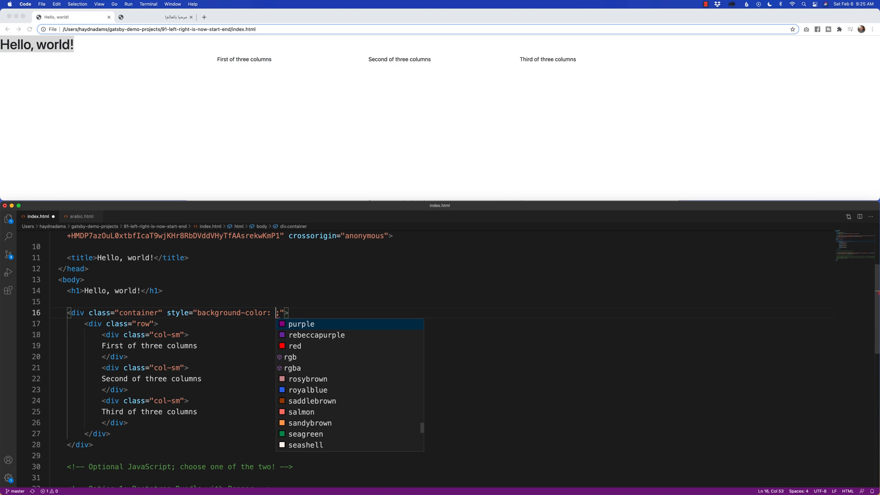
left_click(301, 324)
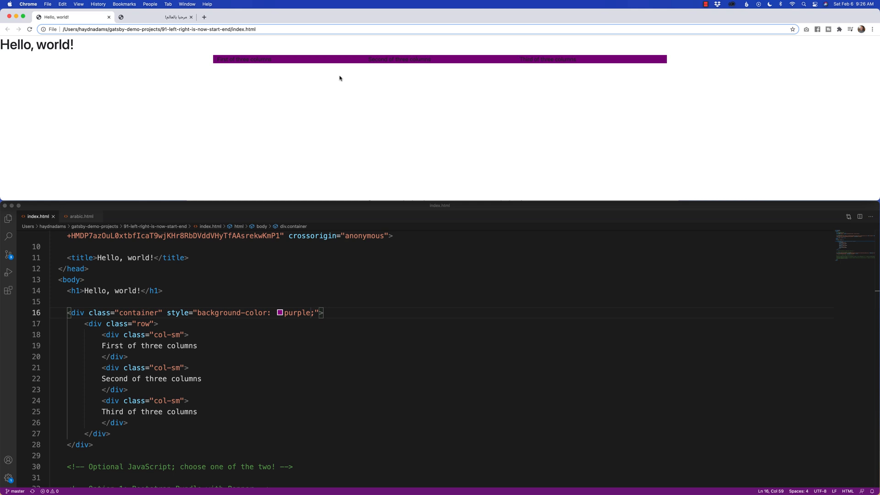
mouse_move(263, 92)
type(" bg")
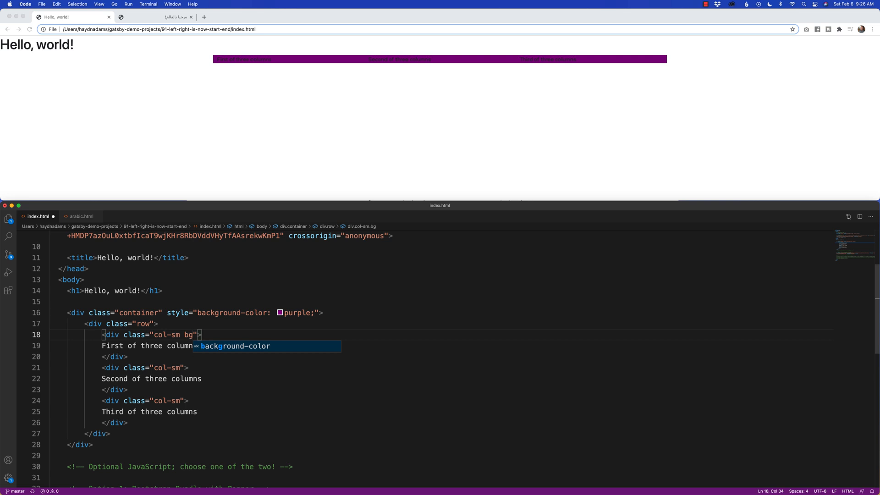
- Append bg-light to the first col-sm div's class and copy it for reuse
type("-light")
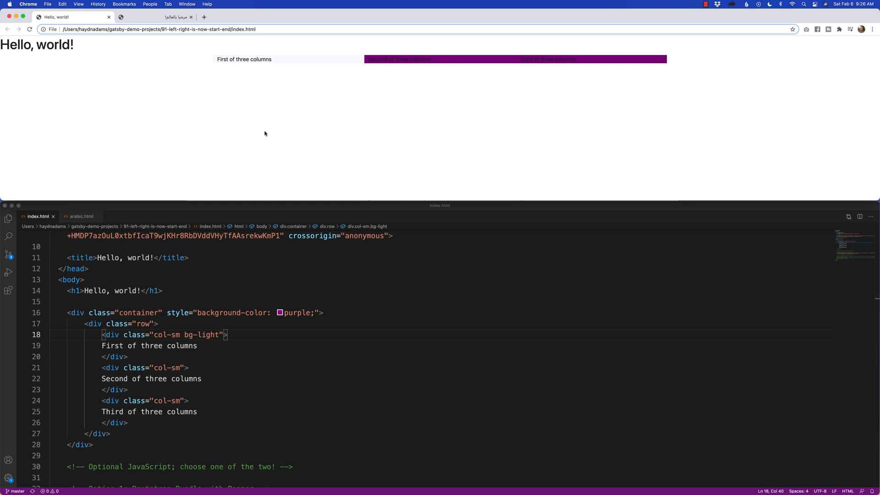
double_click(202, 335)
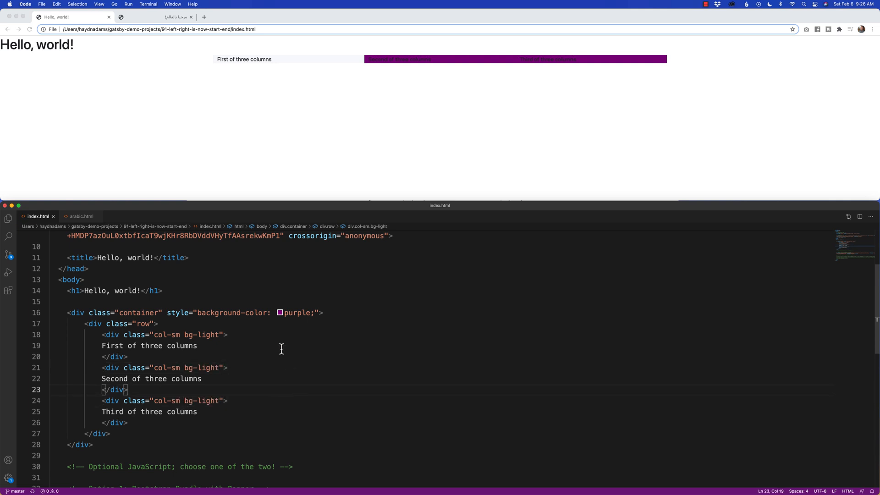
mouse_move(146, 324)
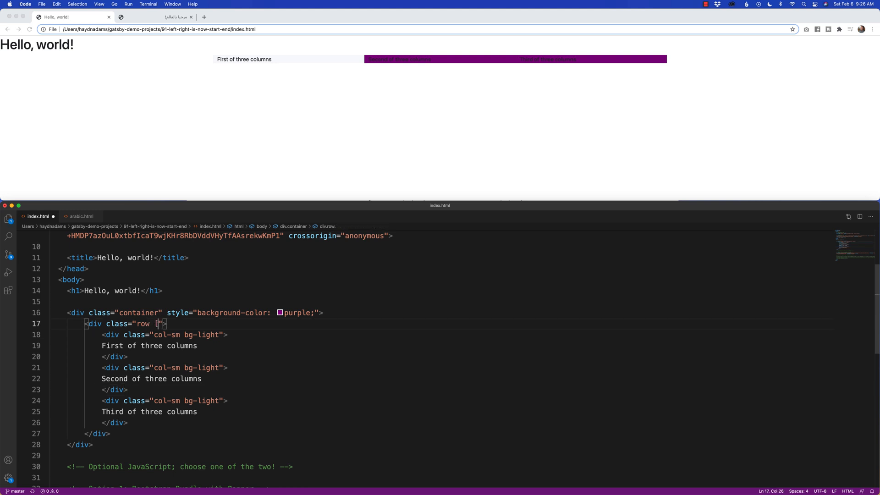
- Add ps-5 to the row div's class and check the Chrome preview
type("ps-5")
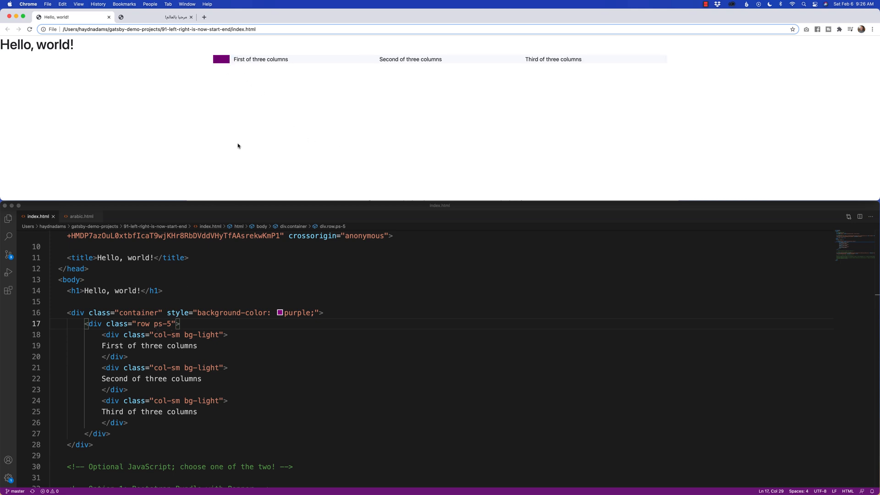
mouse_move(516, 58)
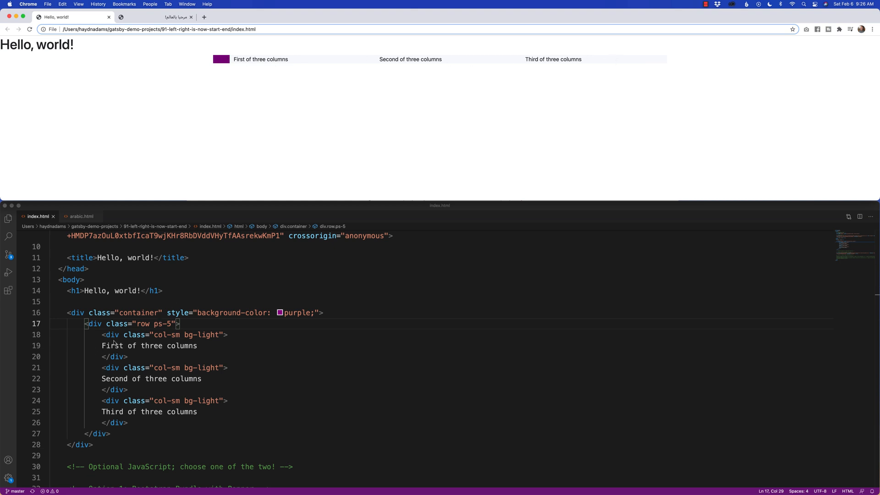
left_click(96, 445)
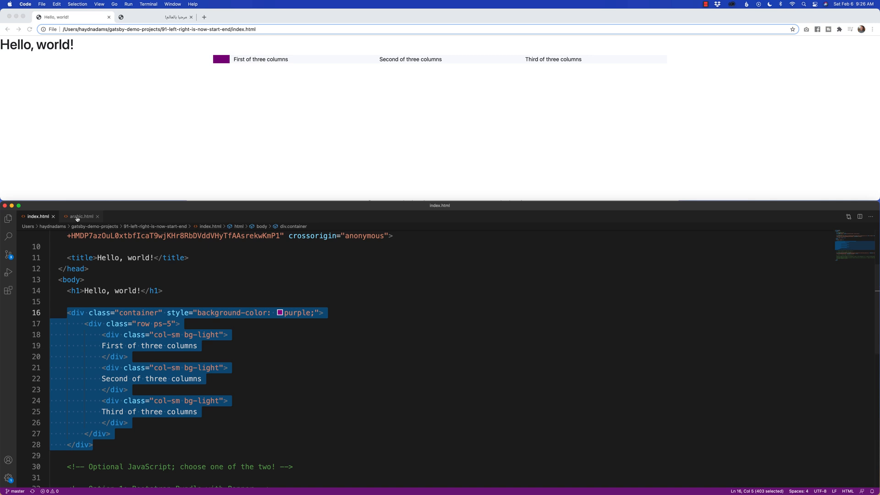
- Switch to arabic.html to paste in index.html's updated container block
left_click(81, 216)
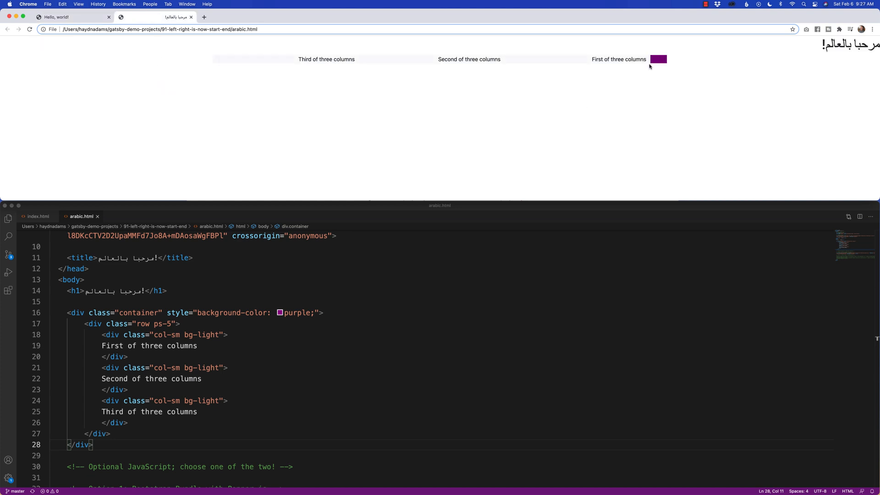
mouse_move(653, 73)
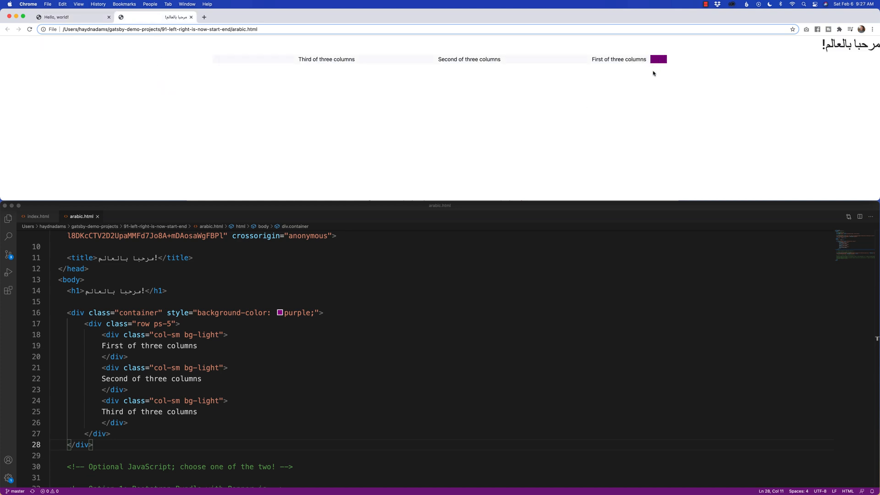
mouse_move(597, 59)
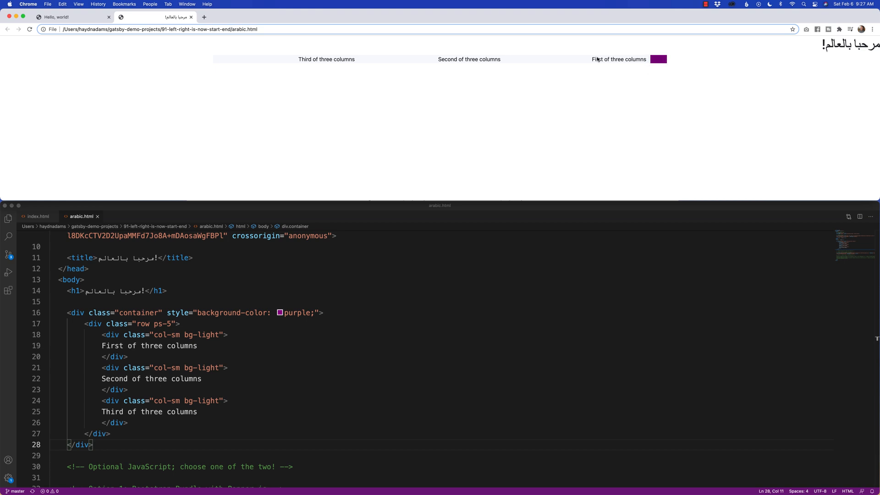
mouse_move(673, 68)
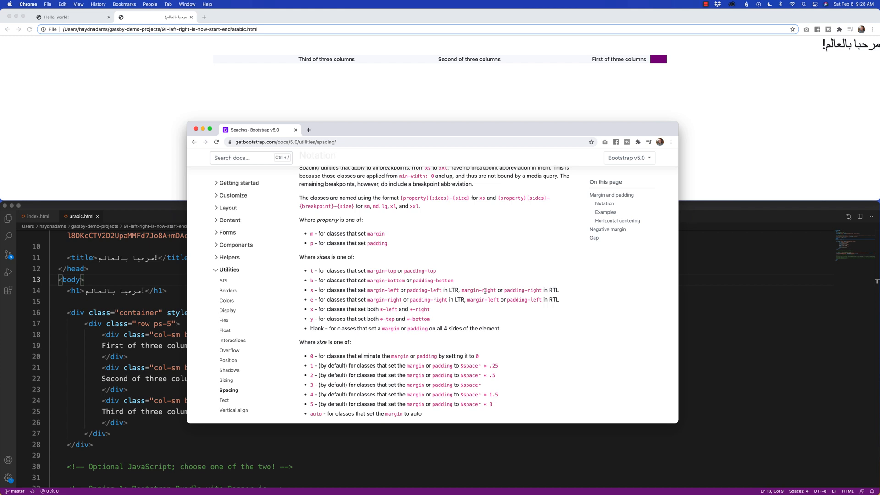
mouse_move(484, 293)
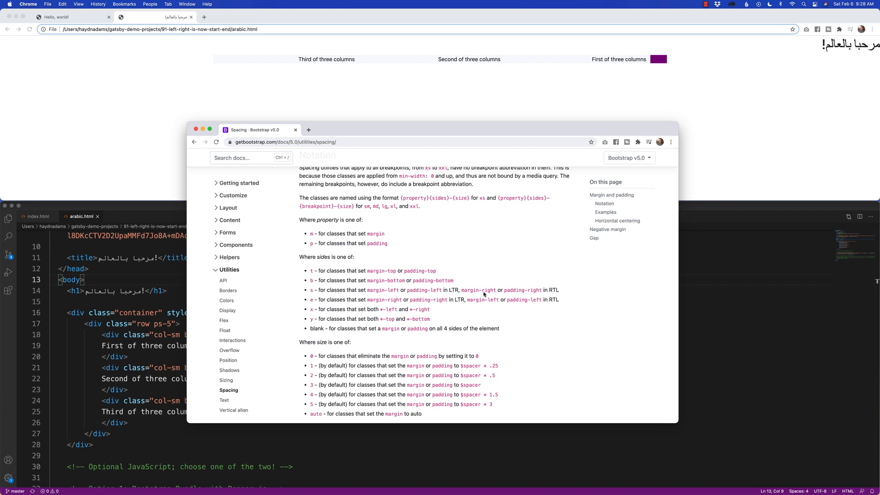
mouse_move(308, 300)
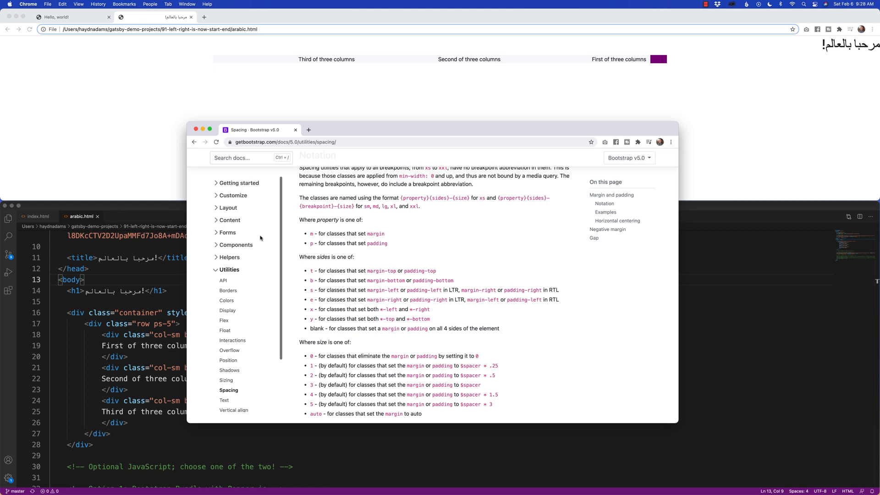
- Search the docs for 'RTL' and highlight the RTL page's Experimental feature heading
type("RTL")
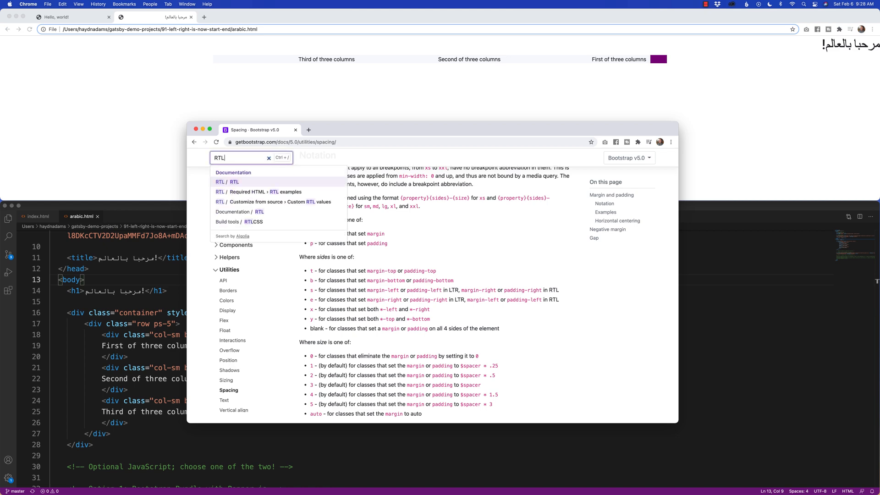
left_click(224, 182)
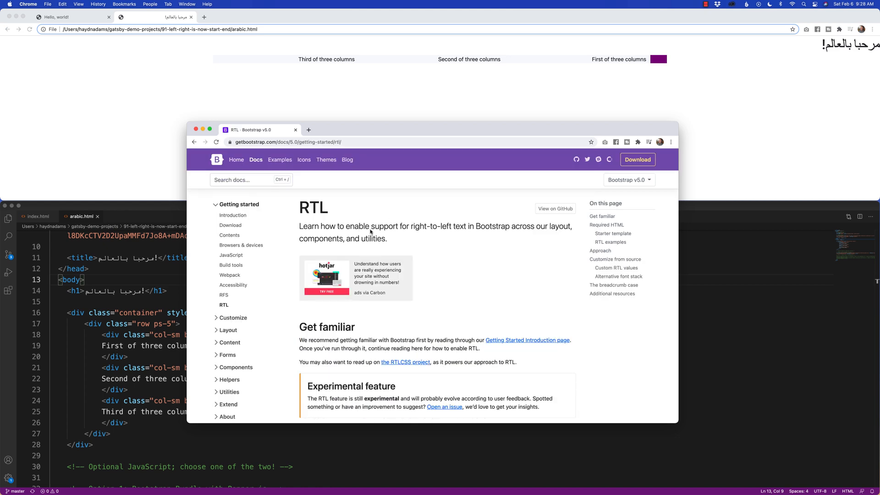
scroll("down", 3)
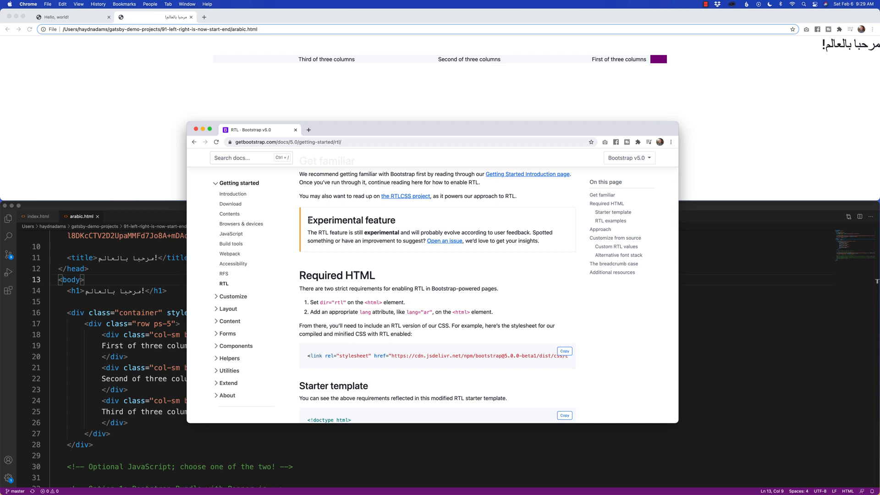
double_click(350, 220)
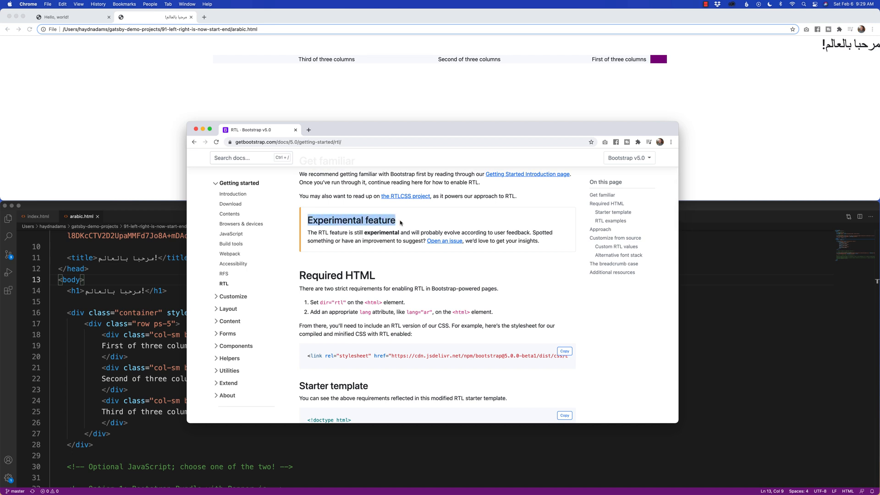